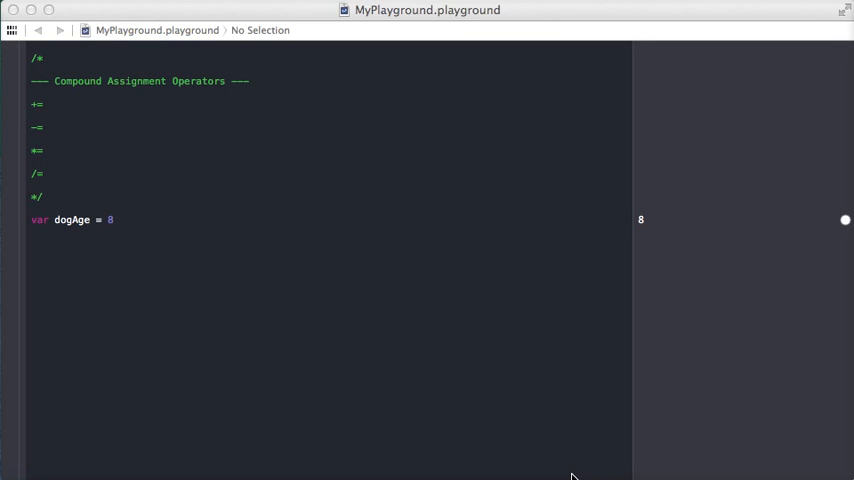
{"action": "mouse_move", "coordinate": [149, 226]}
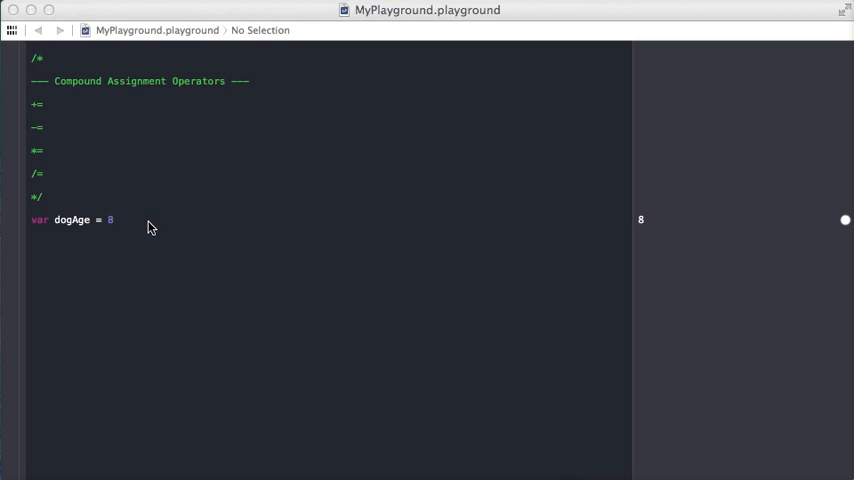
Add the line dogAge += 4 below the declaration, giving the result 12
{"action": "key", "text": "Return"}
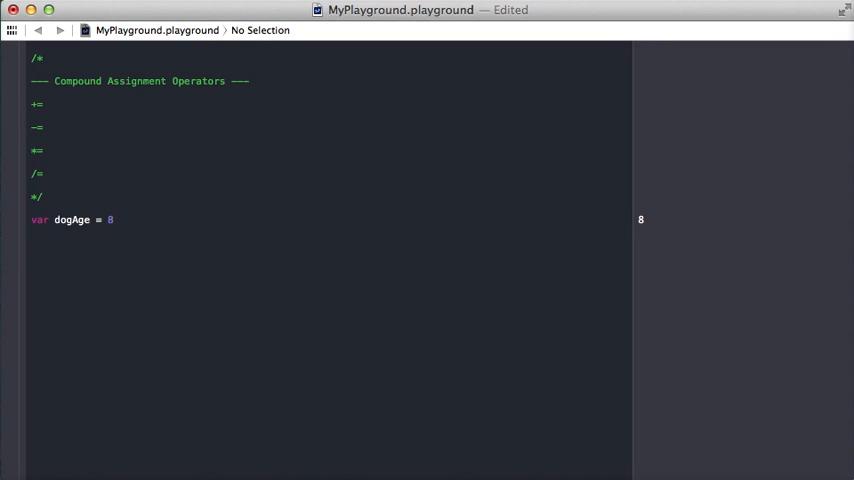
{"action": "key", "text": "return"}
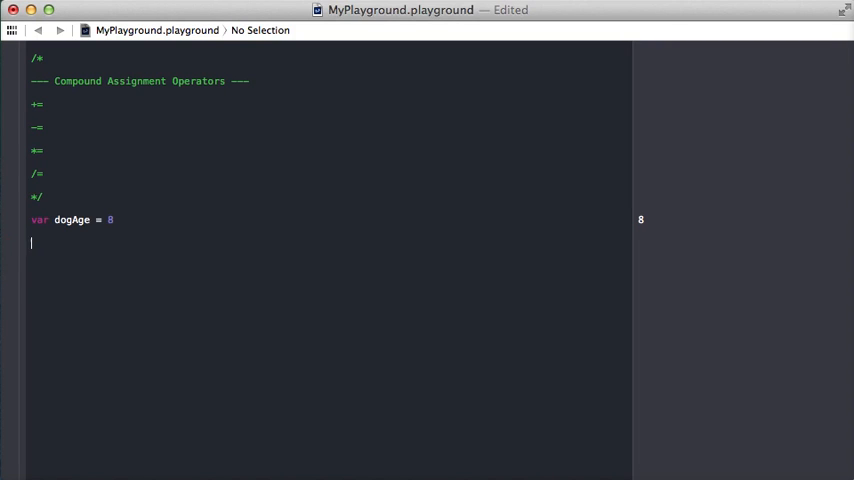
{"action": "type", "text": "dogAge = dogAge"}
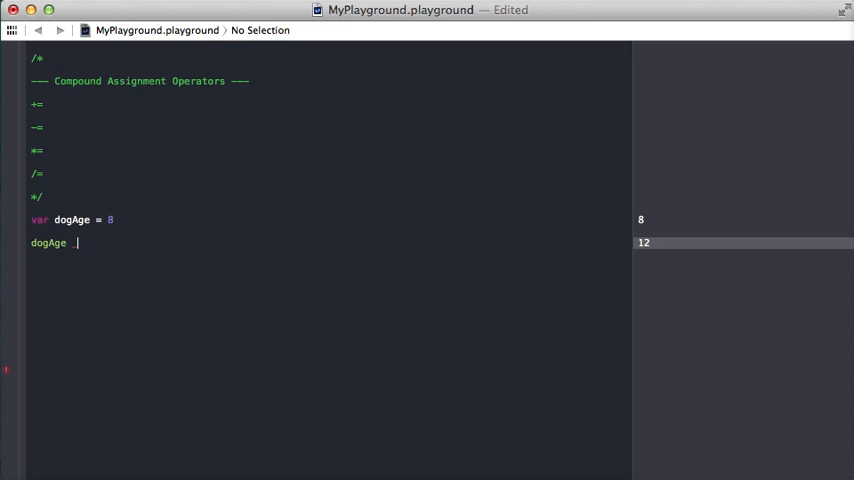
{"action": "type", "text": "+="}
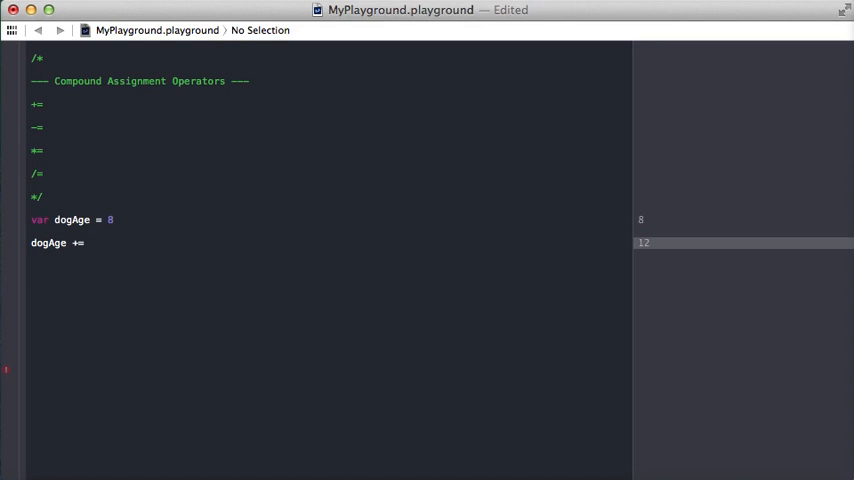
{"action": "type", "text": "4"}
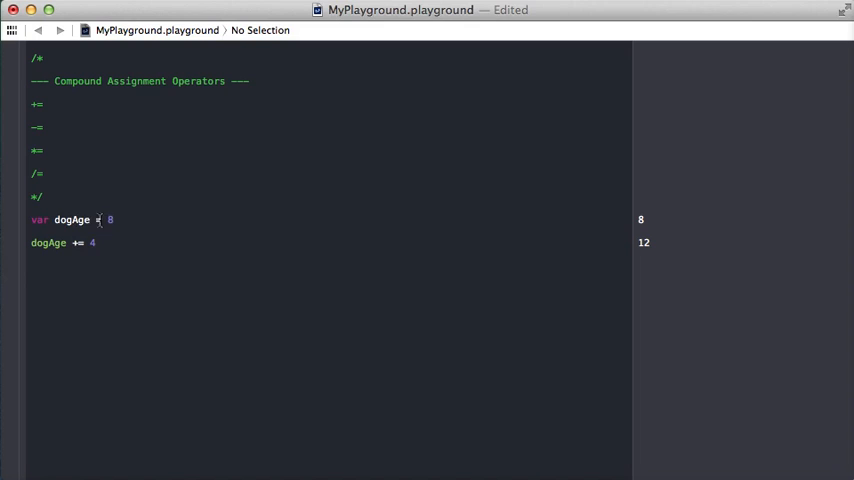
{"action": "key", "text": "return"}
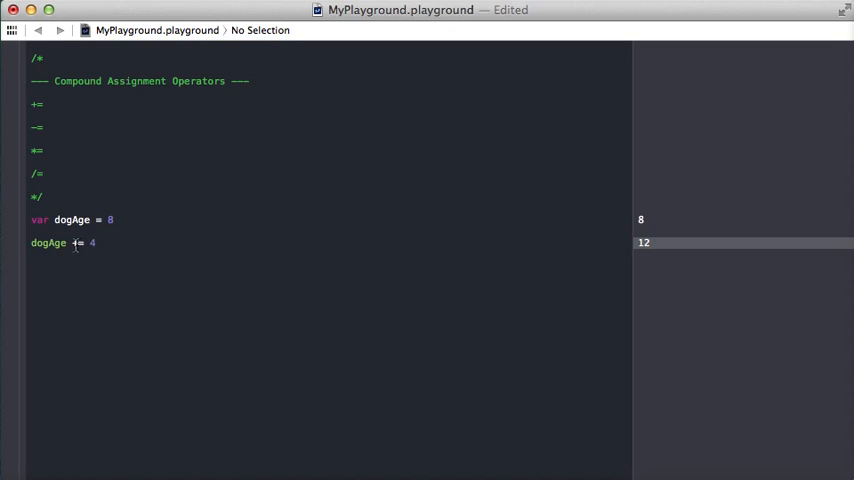
{"action": "mouse_move", "coordinate": [96, 391]}
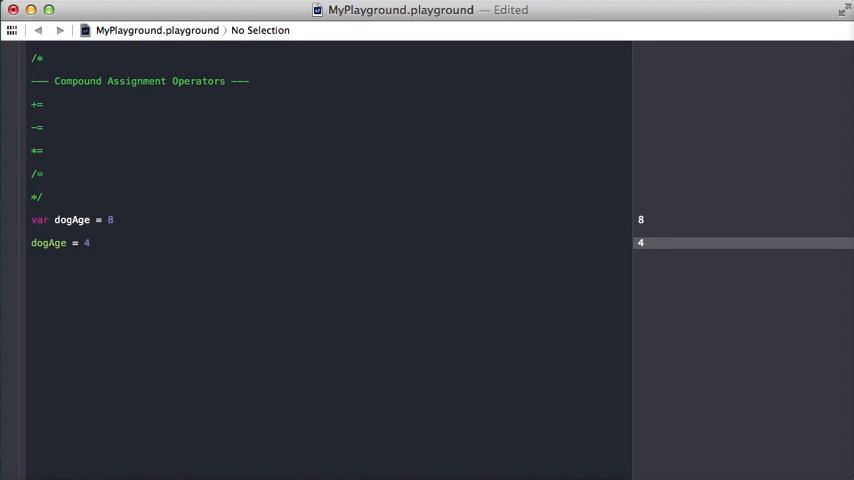
{"action": "type", "text": "+"}
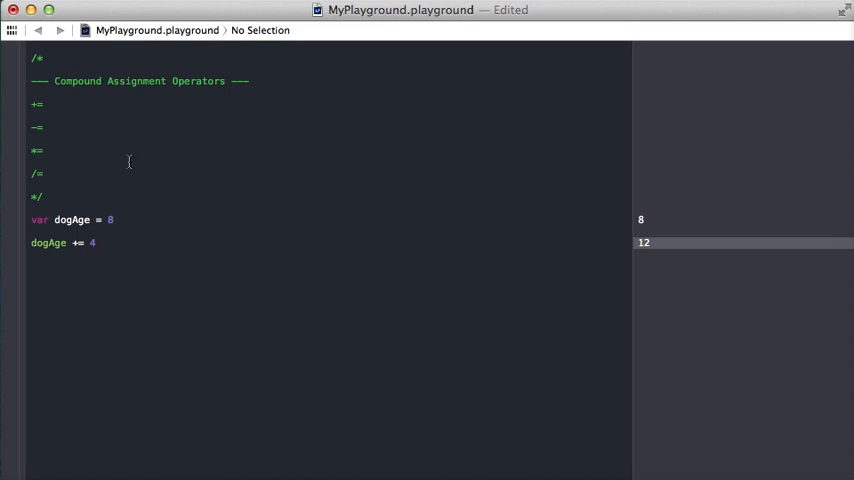
Add var yourMomsAge = dogAge += 50, which shows (0 elements) with a warning
{"action": "type", "text": "var"}
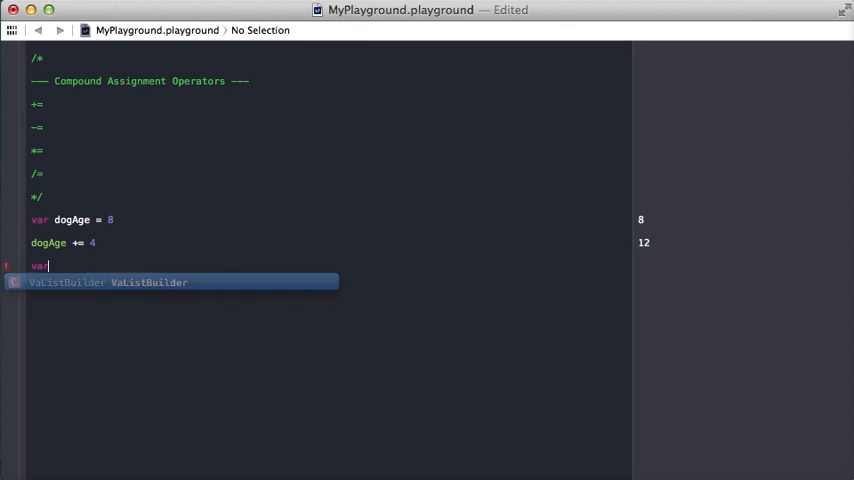
{"action": "type", "text": "yourMomsAge"}
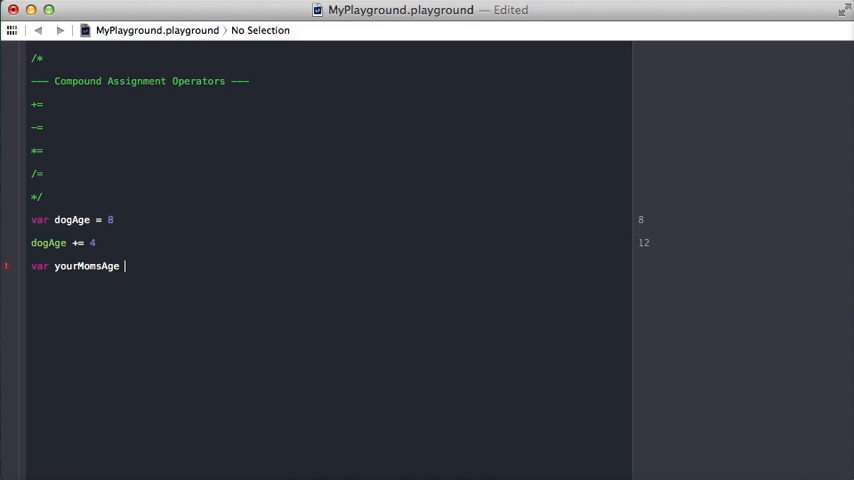
{"action": "type", "text": "="}
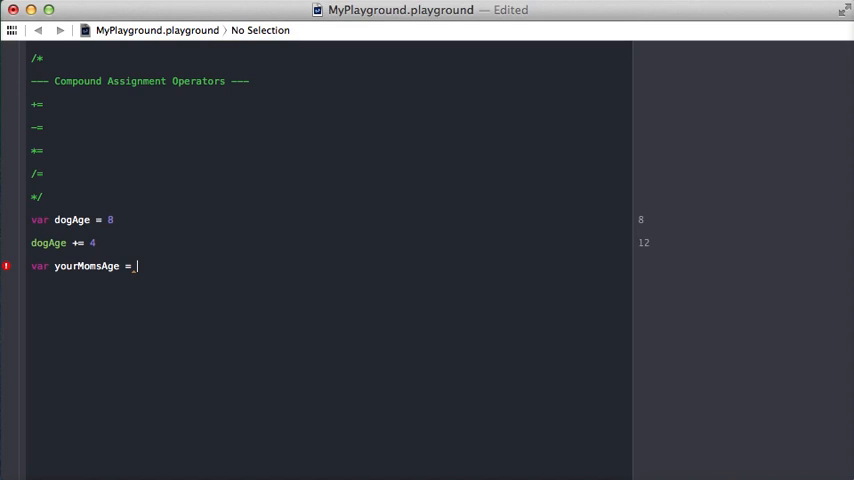
{"action": "type", "text": "dogAge"}
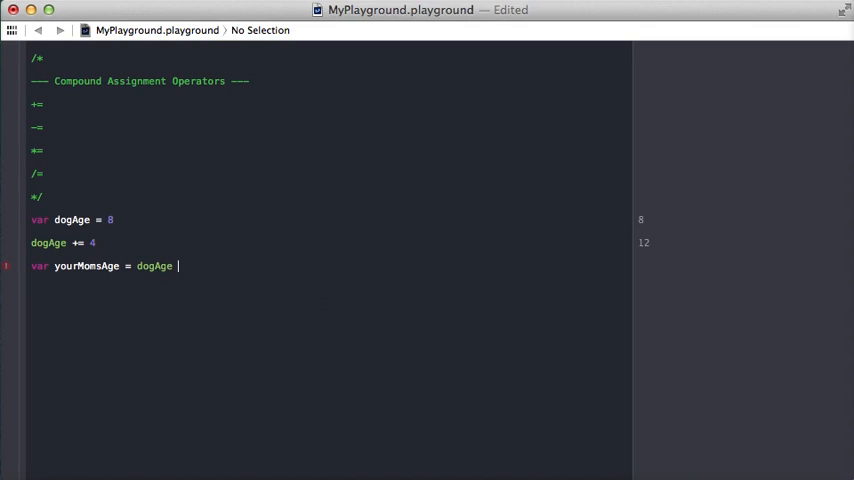
{"action": "type", "text": "+="}
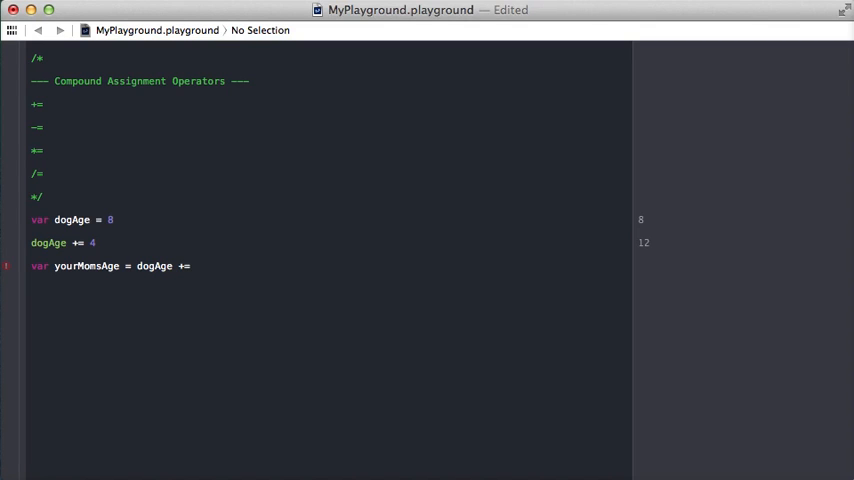
{"action": "type", "text": "50"}
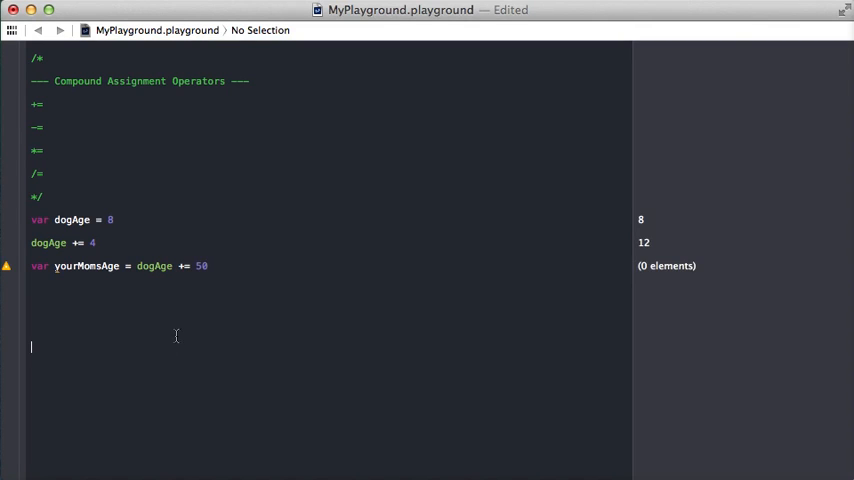
{"action": "mouse_move", "coordinate": [135, 272]}
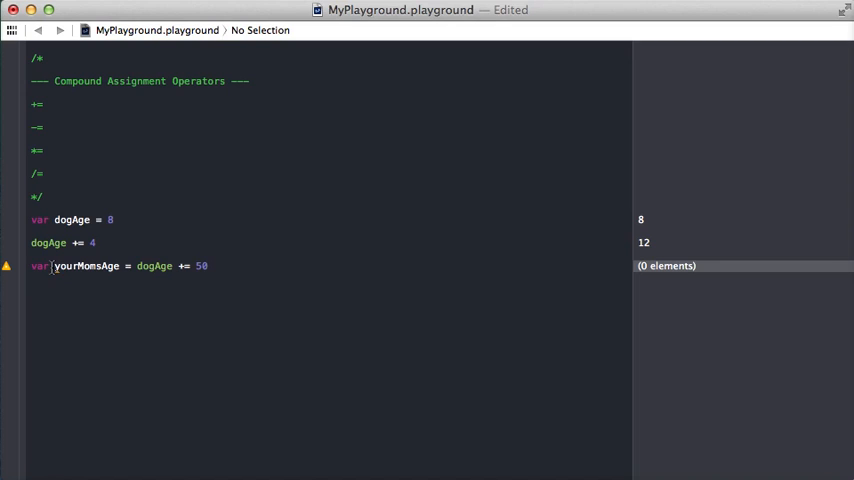
{"action": "key", "text": "Return"}
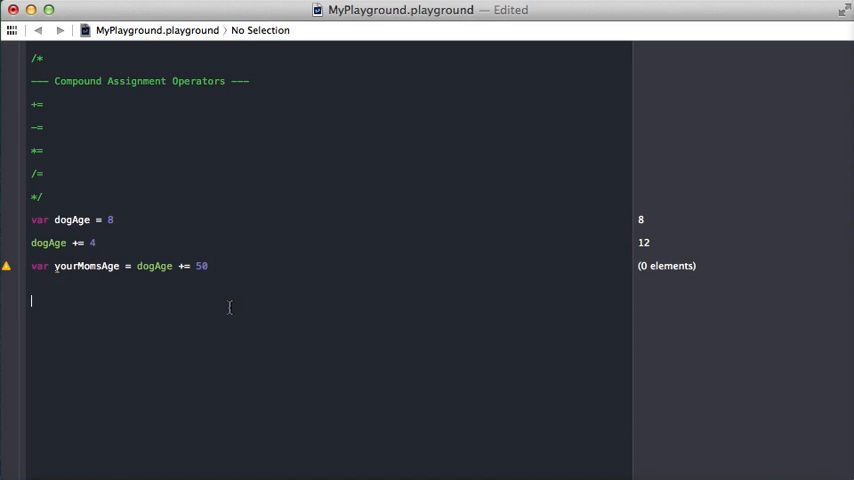